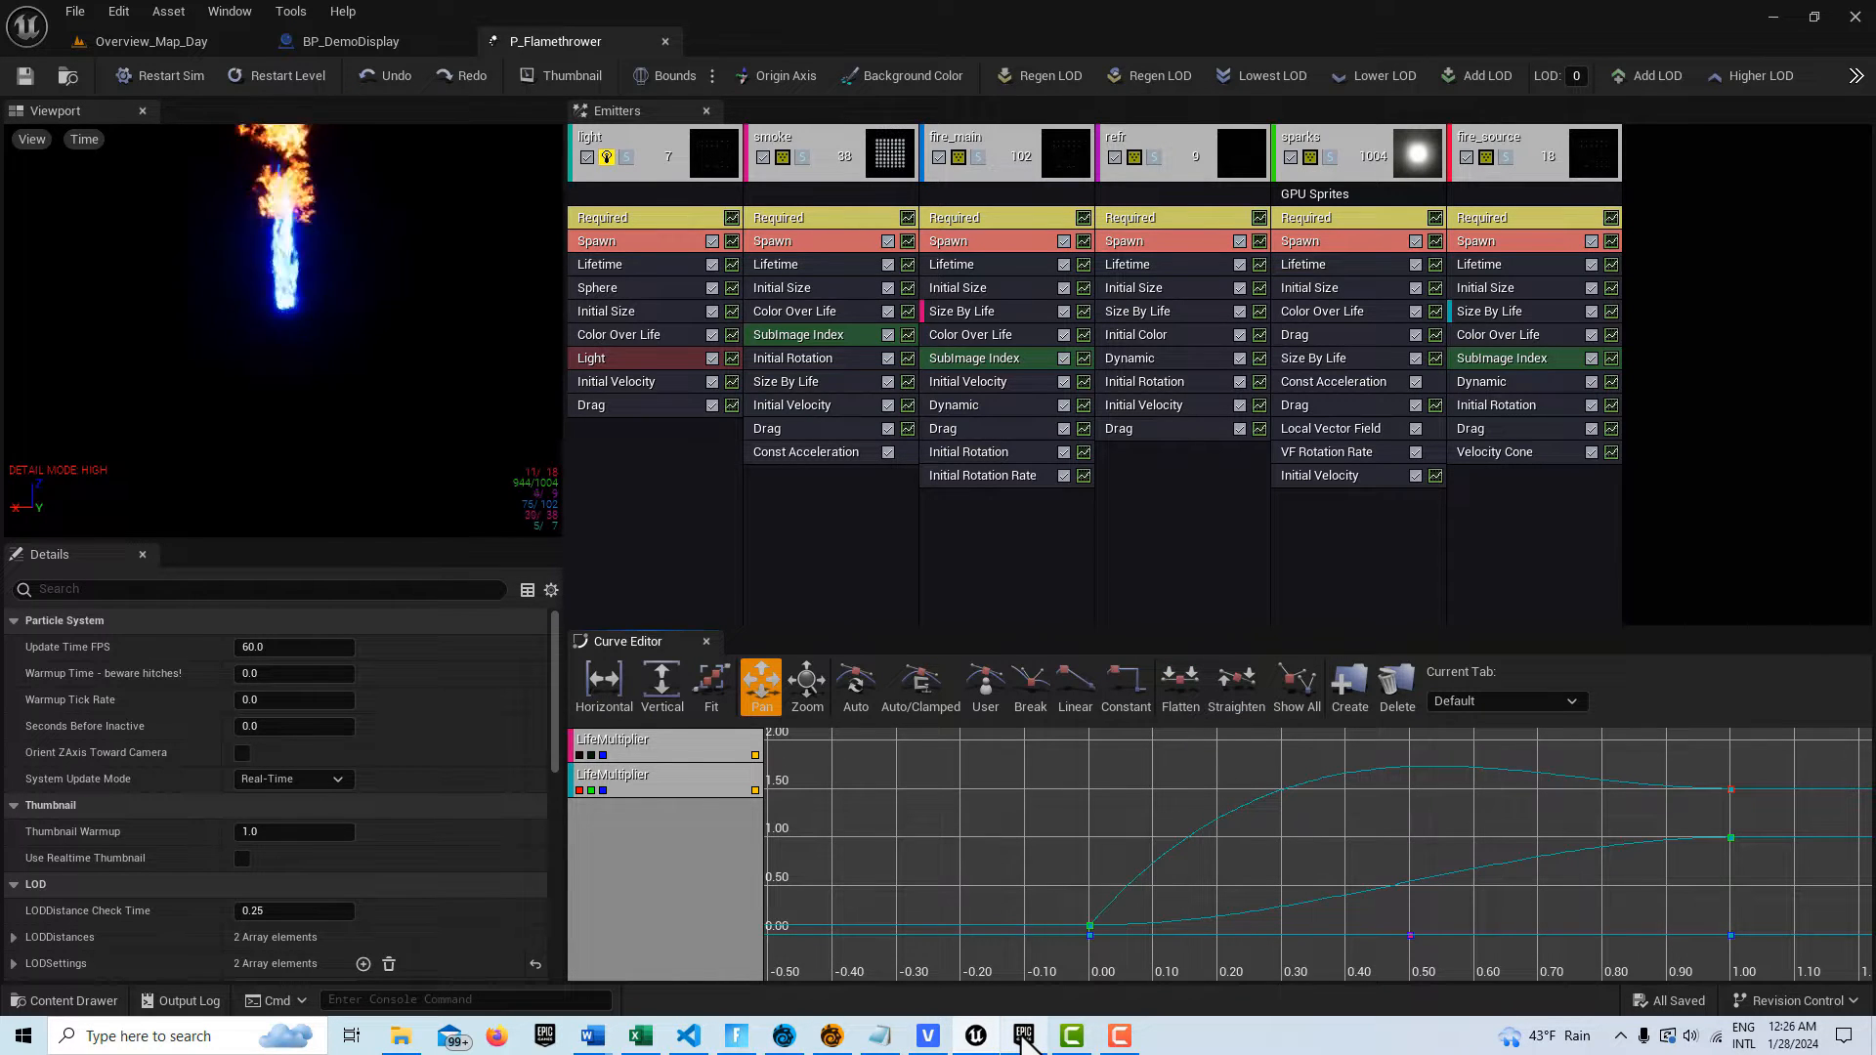
Step: Show P_Flamethrower playing in Overview_Map_Day and list the pack's 51 textures in the Textures folder
{"action": "left_click", "coordinate": [1020, 1036]}
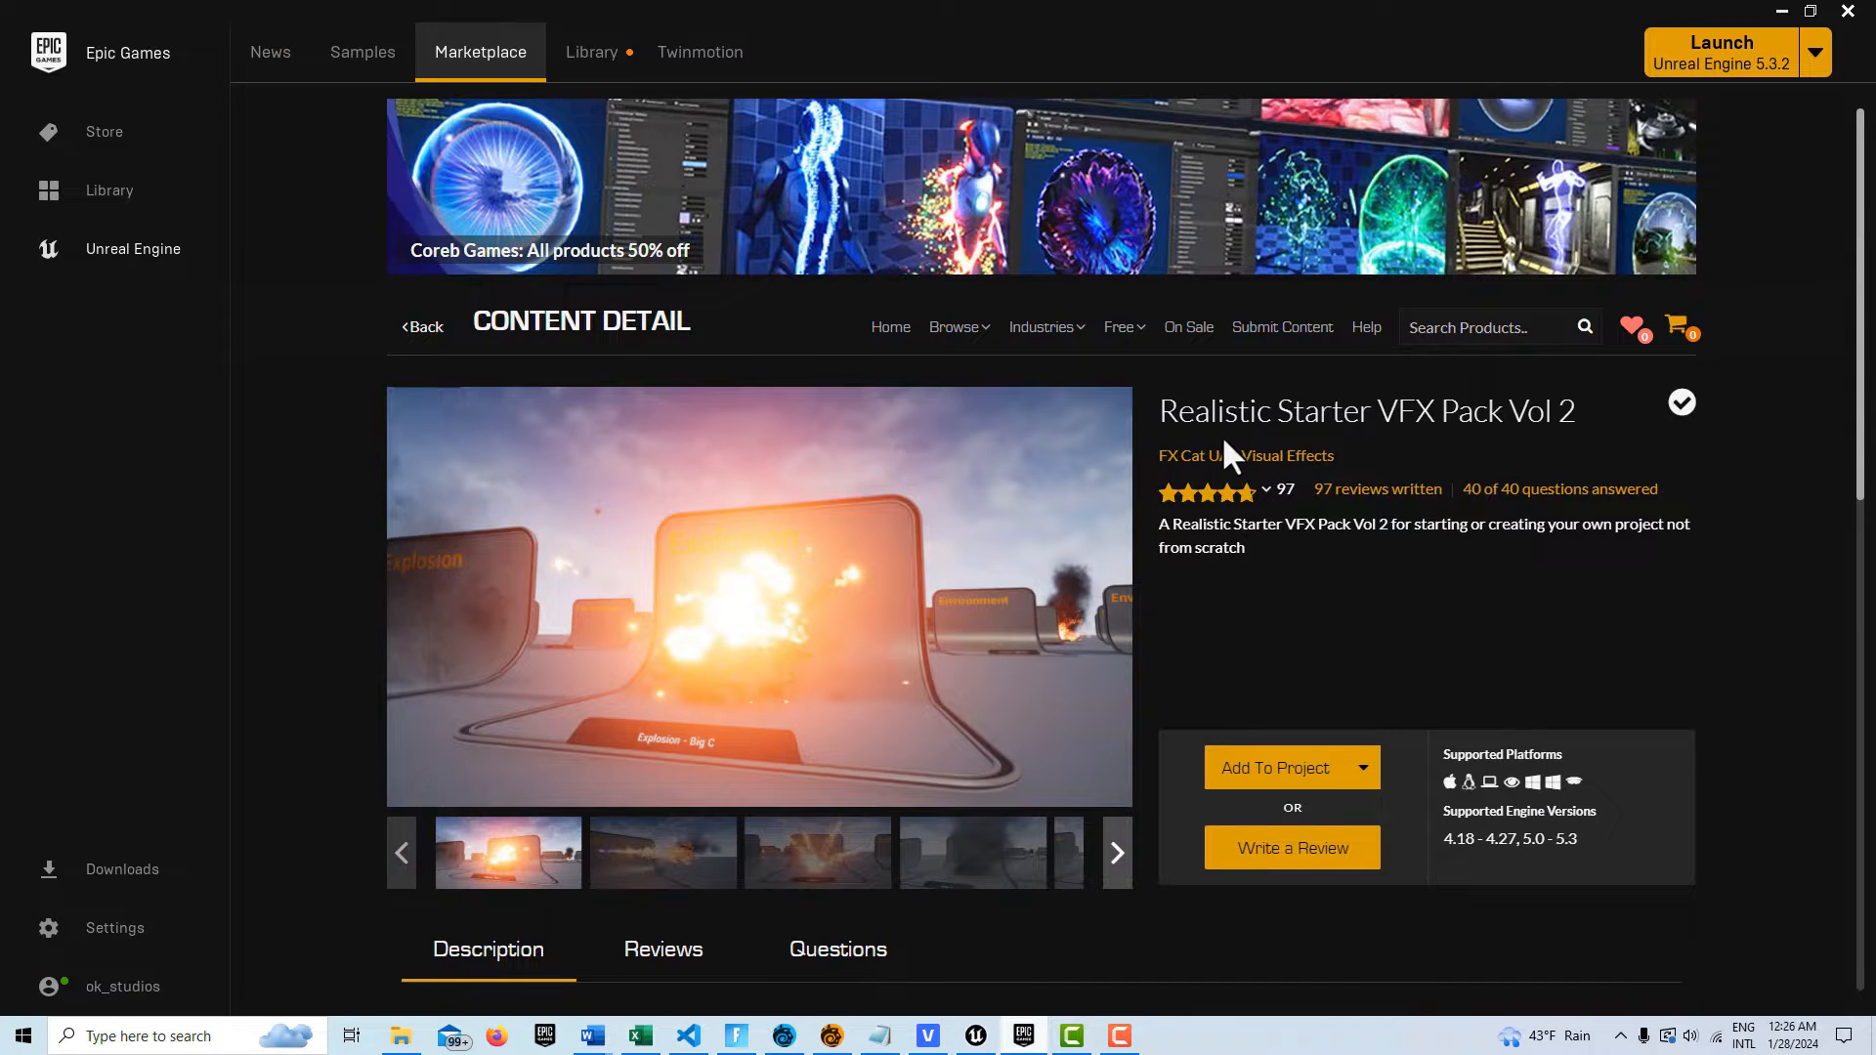
{"action": "mouse_move", "coordinate": [1370, 458]}
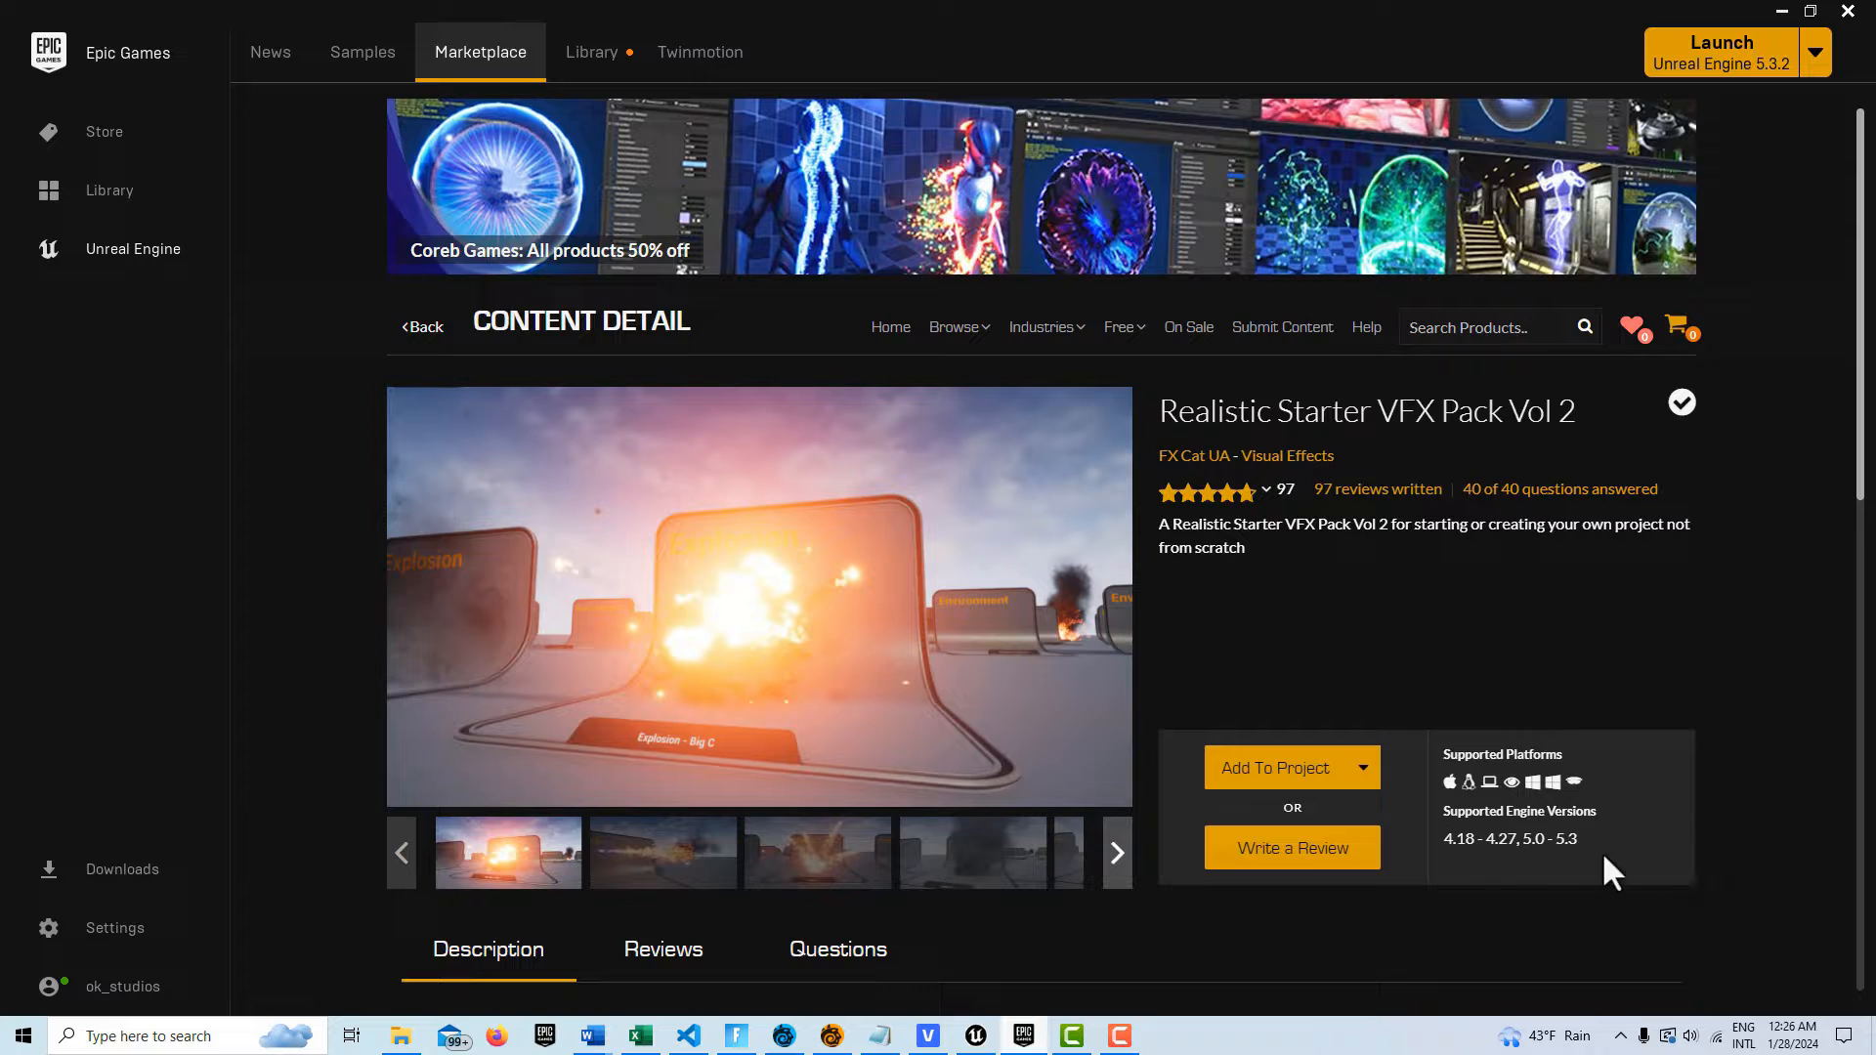
{"action": "mouse_move", "coordinate": [1387, 627]}
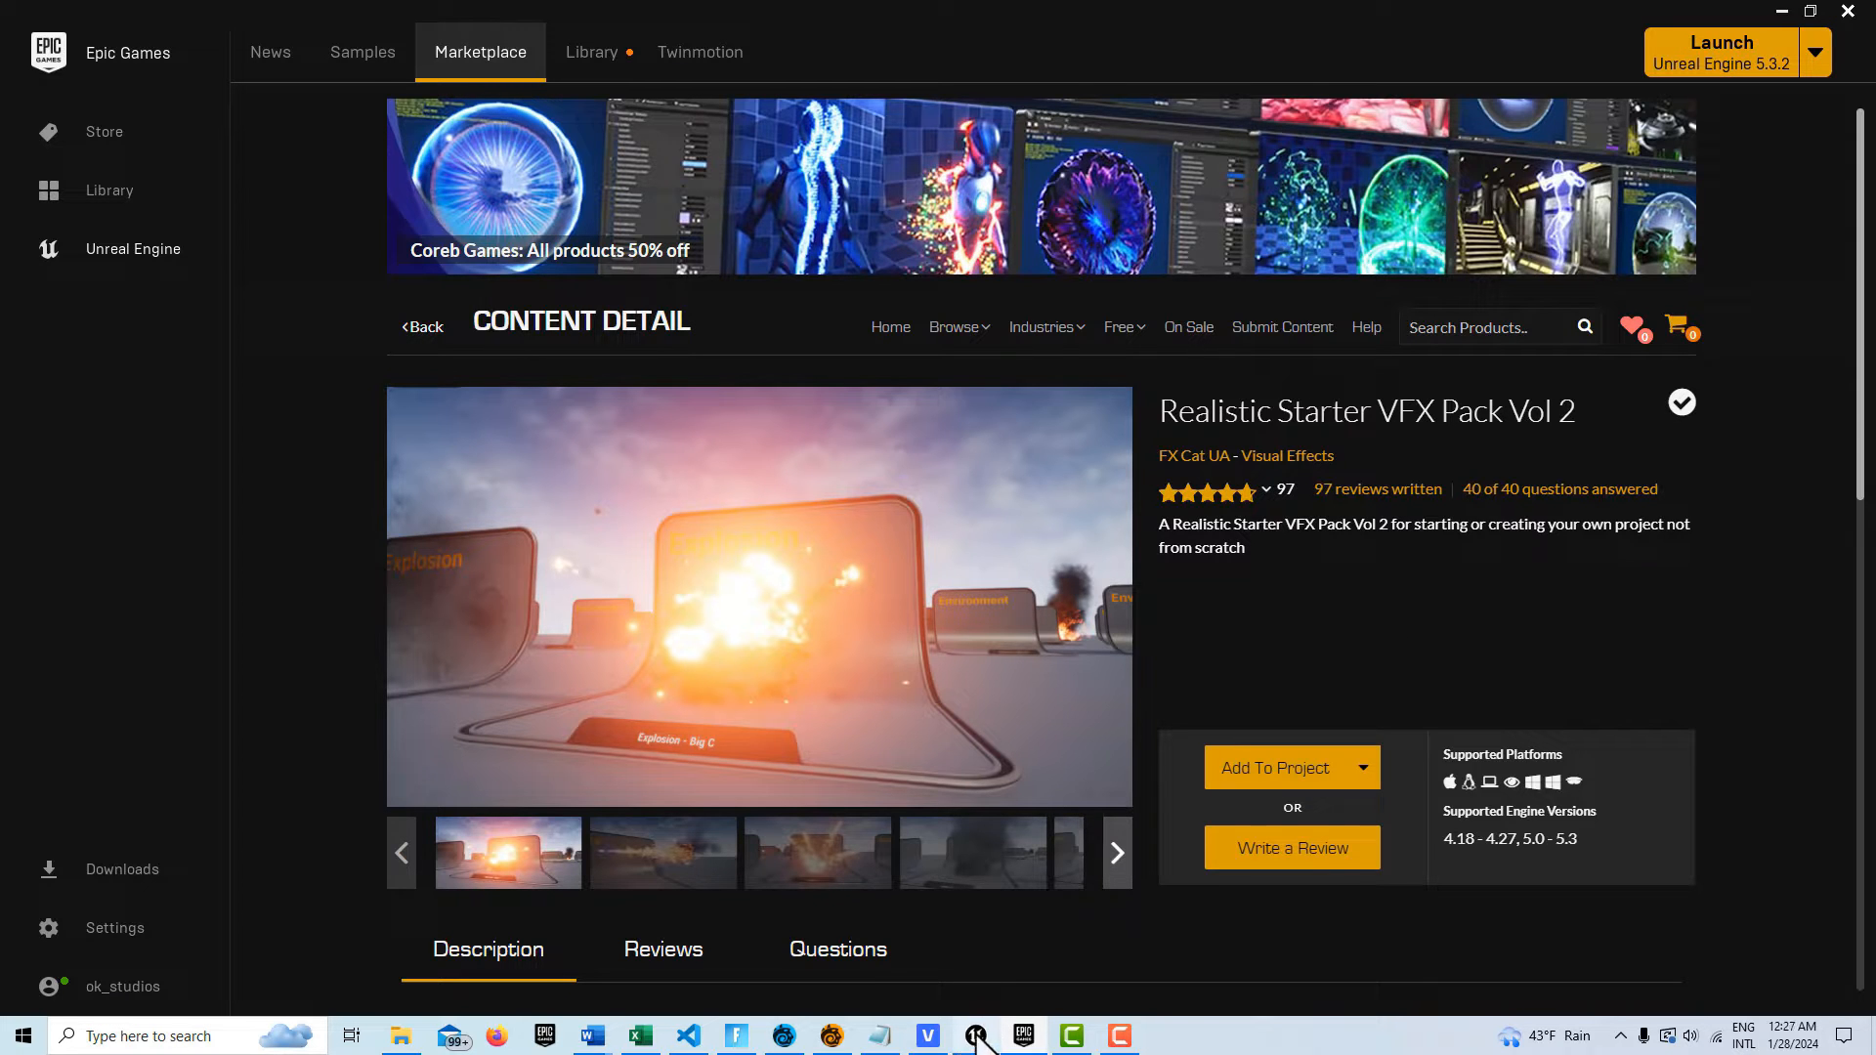
{"action": "scroll", "scroll_direction": "down", "scroll_amount": 3}
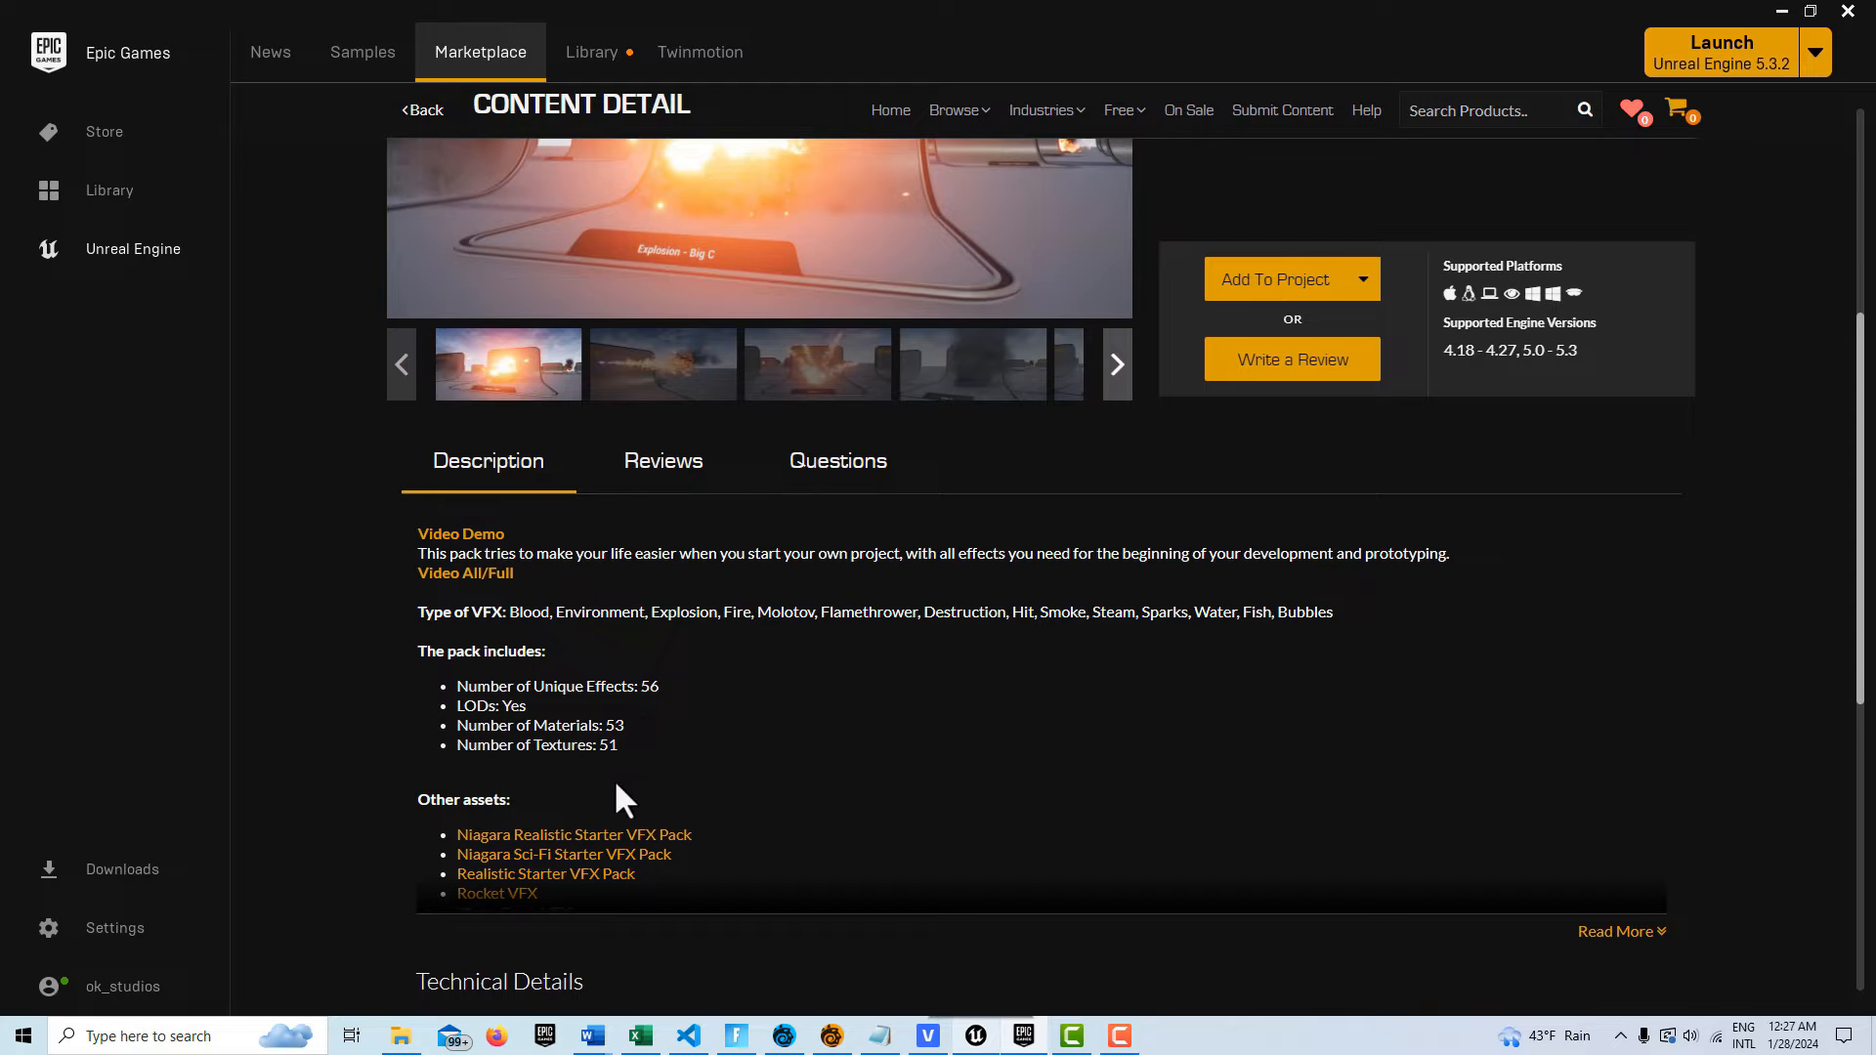
{"action": "mouse_move", "coordinate": [948, 963]}
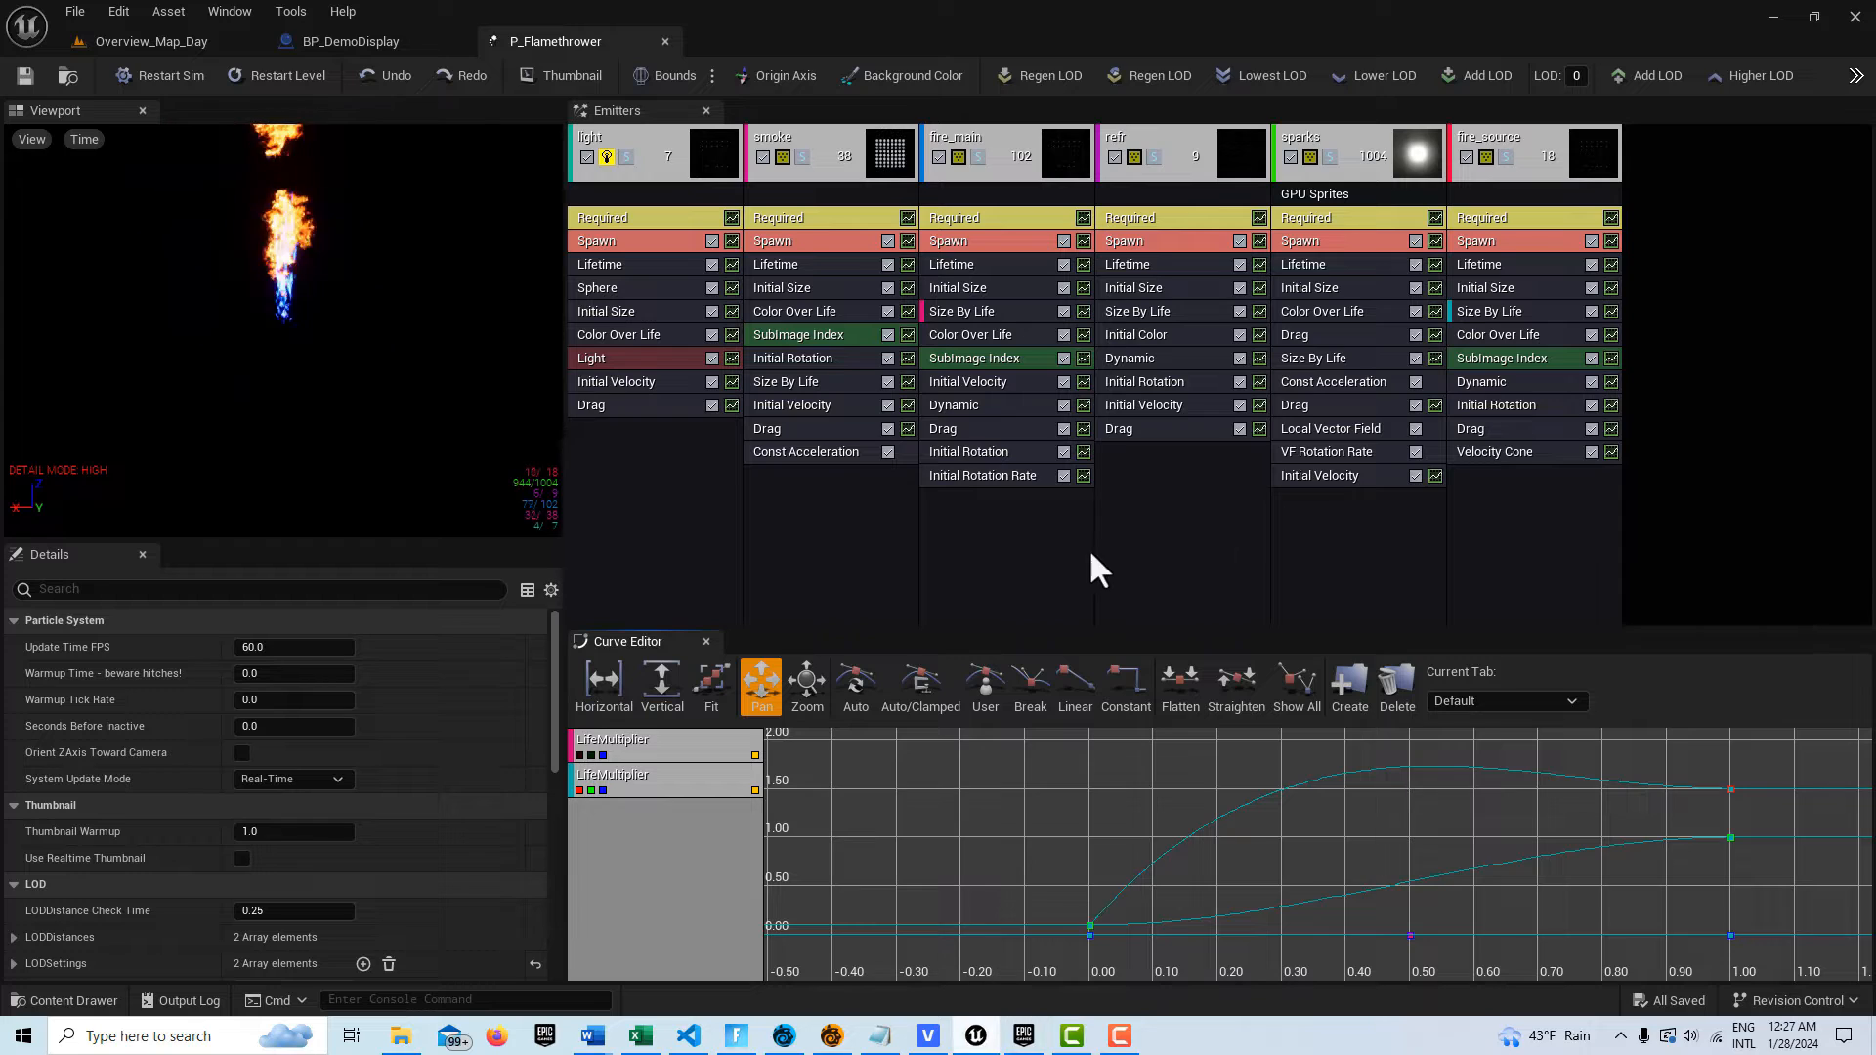
{"action": "left_click", "coordinate": [150, 41]}
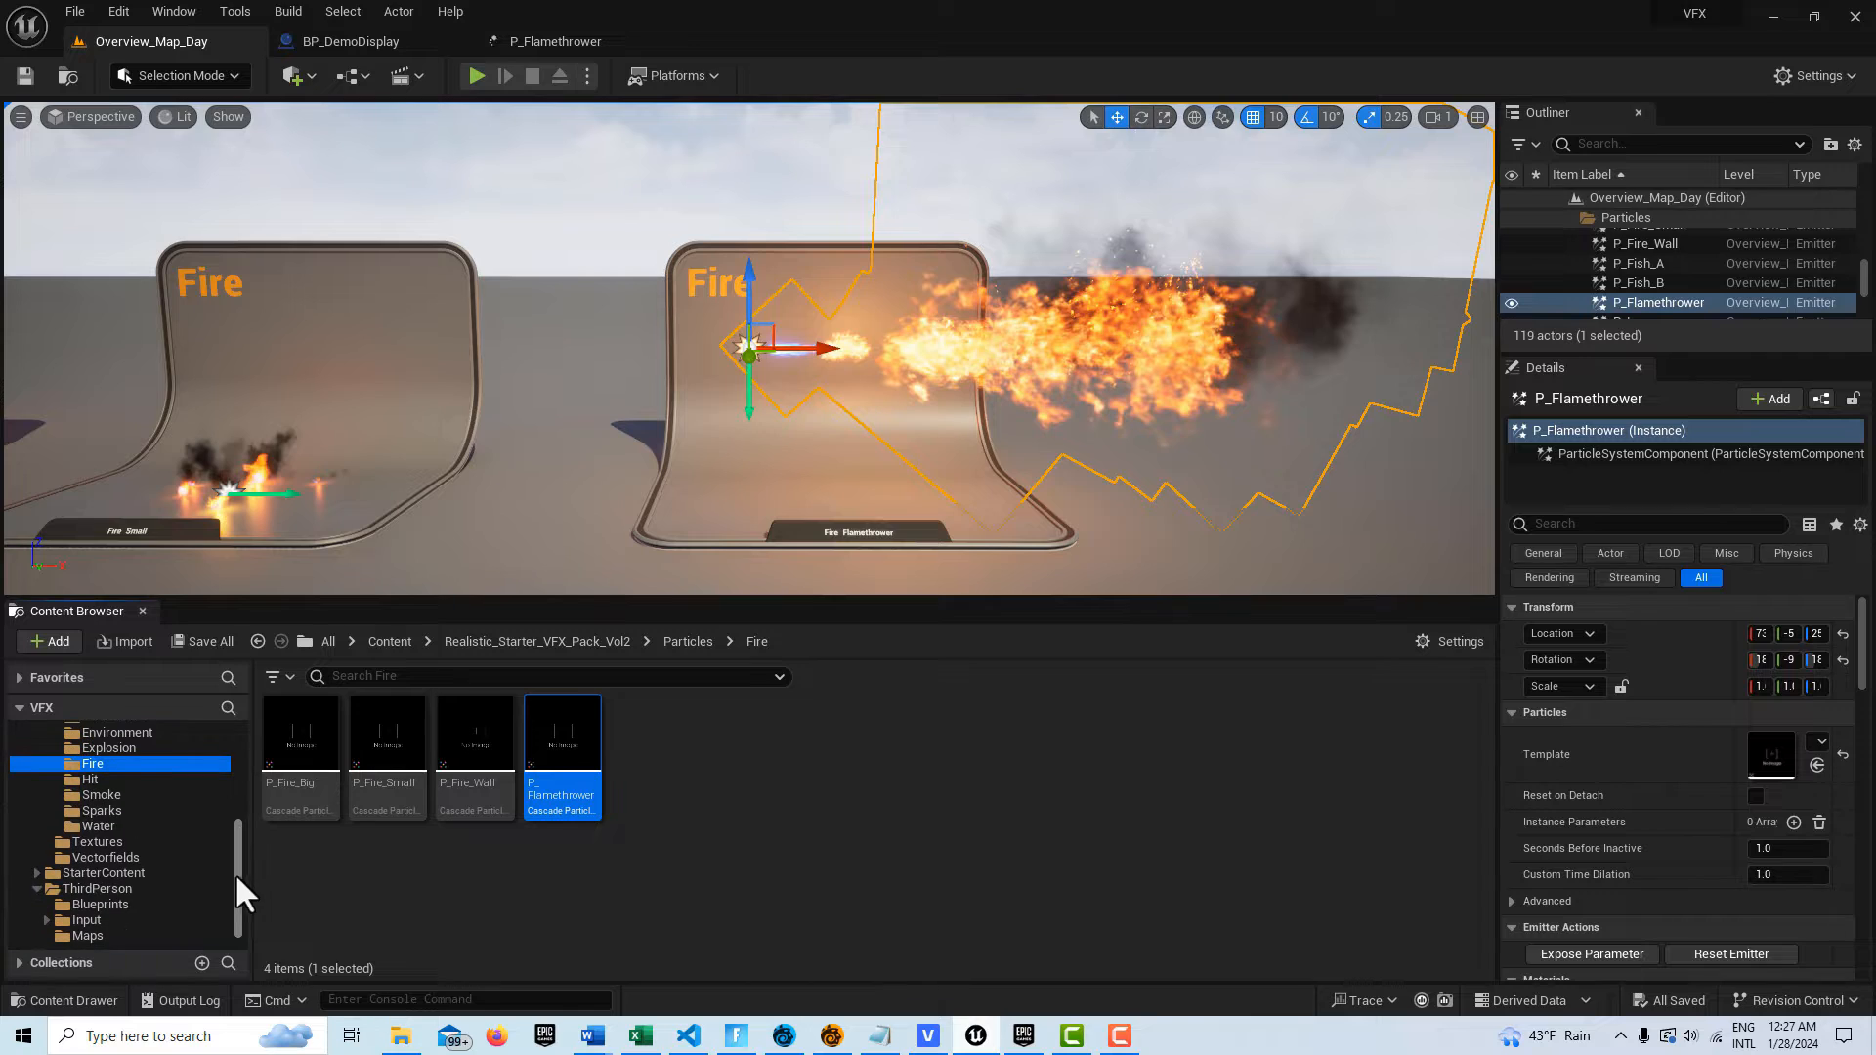
{"action": "left_click", "coordinate": [97, 840]}
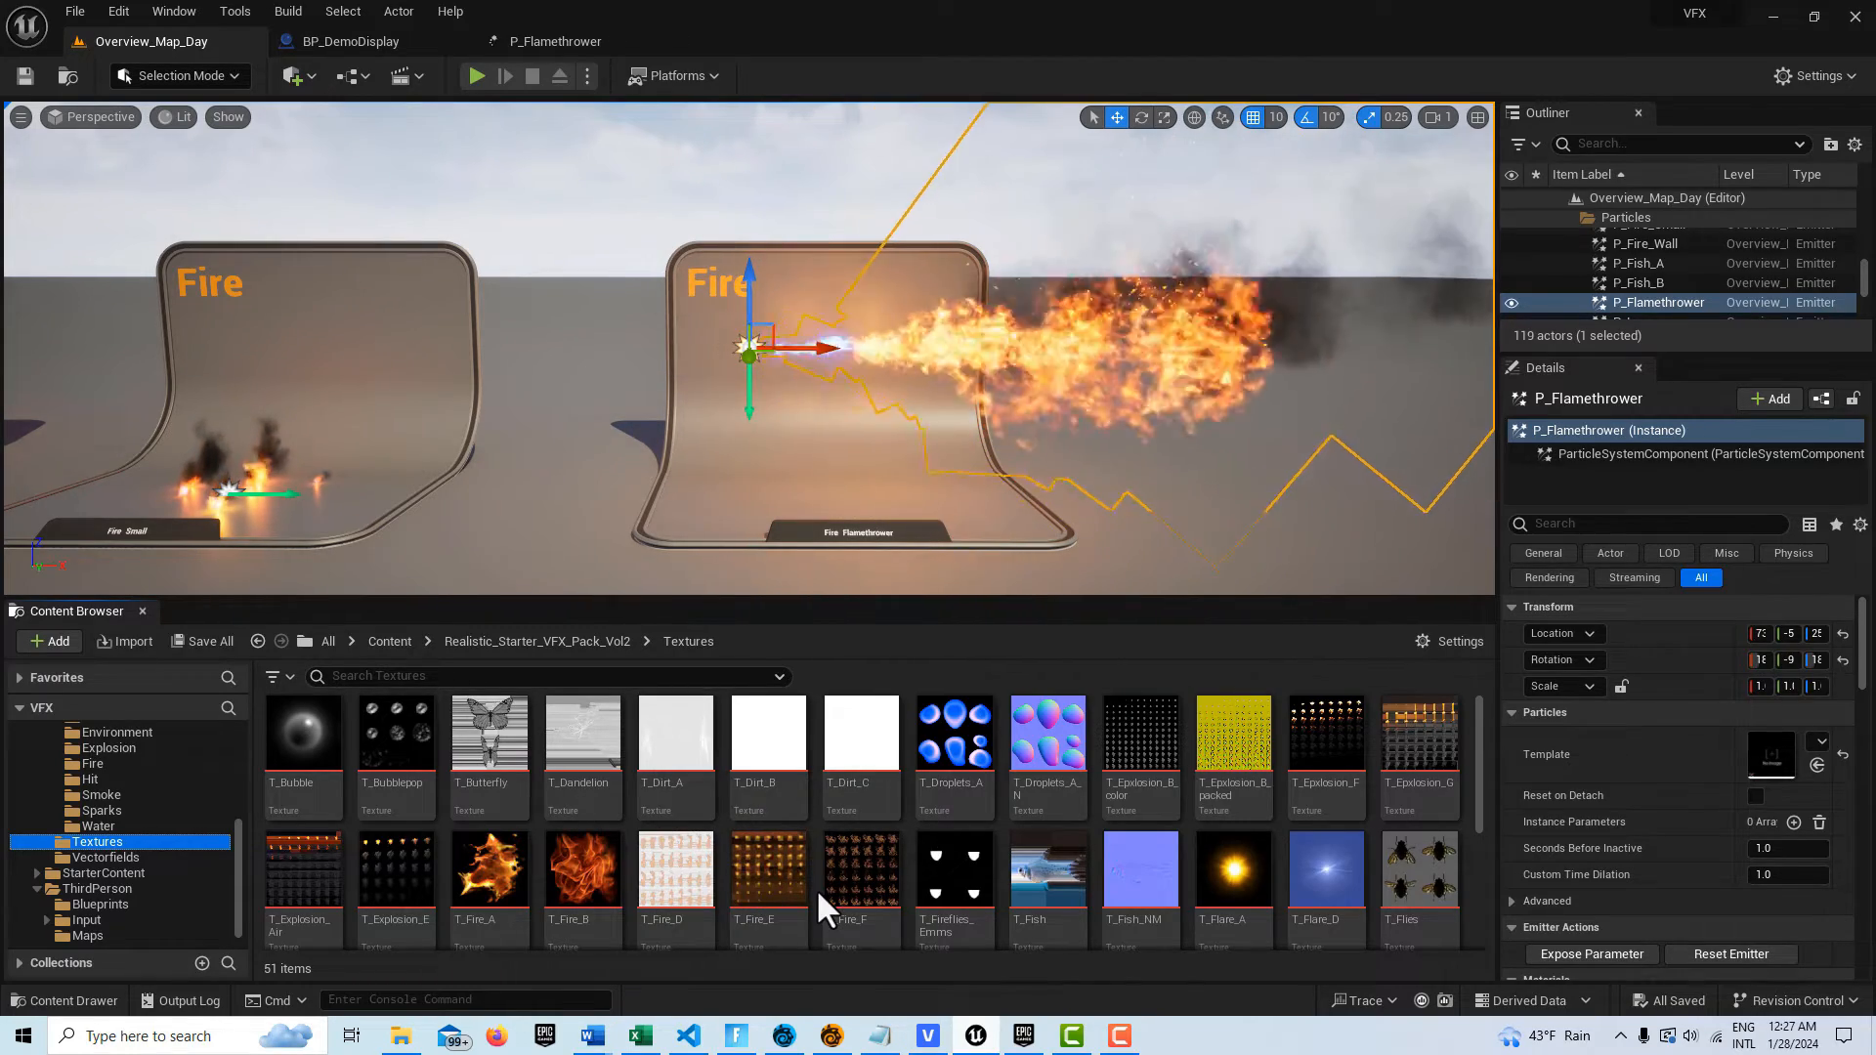
{"action": "mouse_move", "coordinate": [752, 868]}
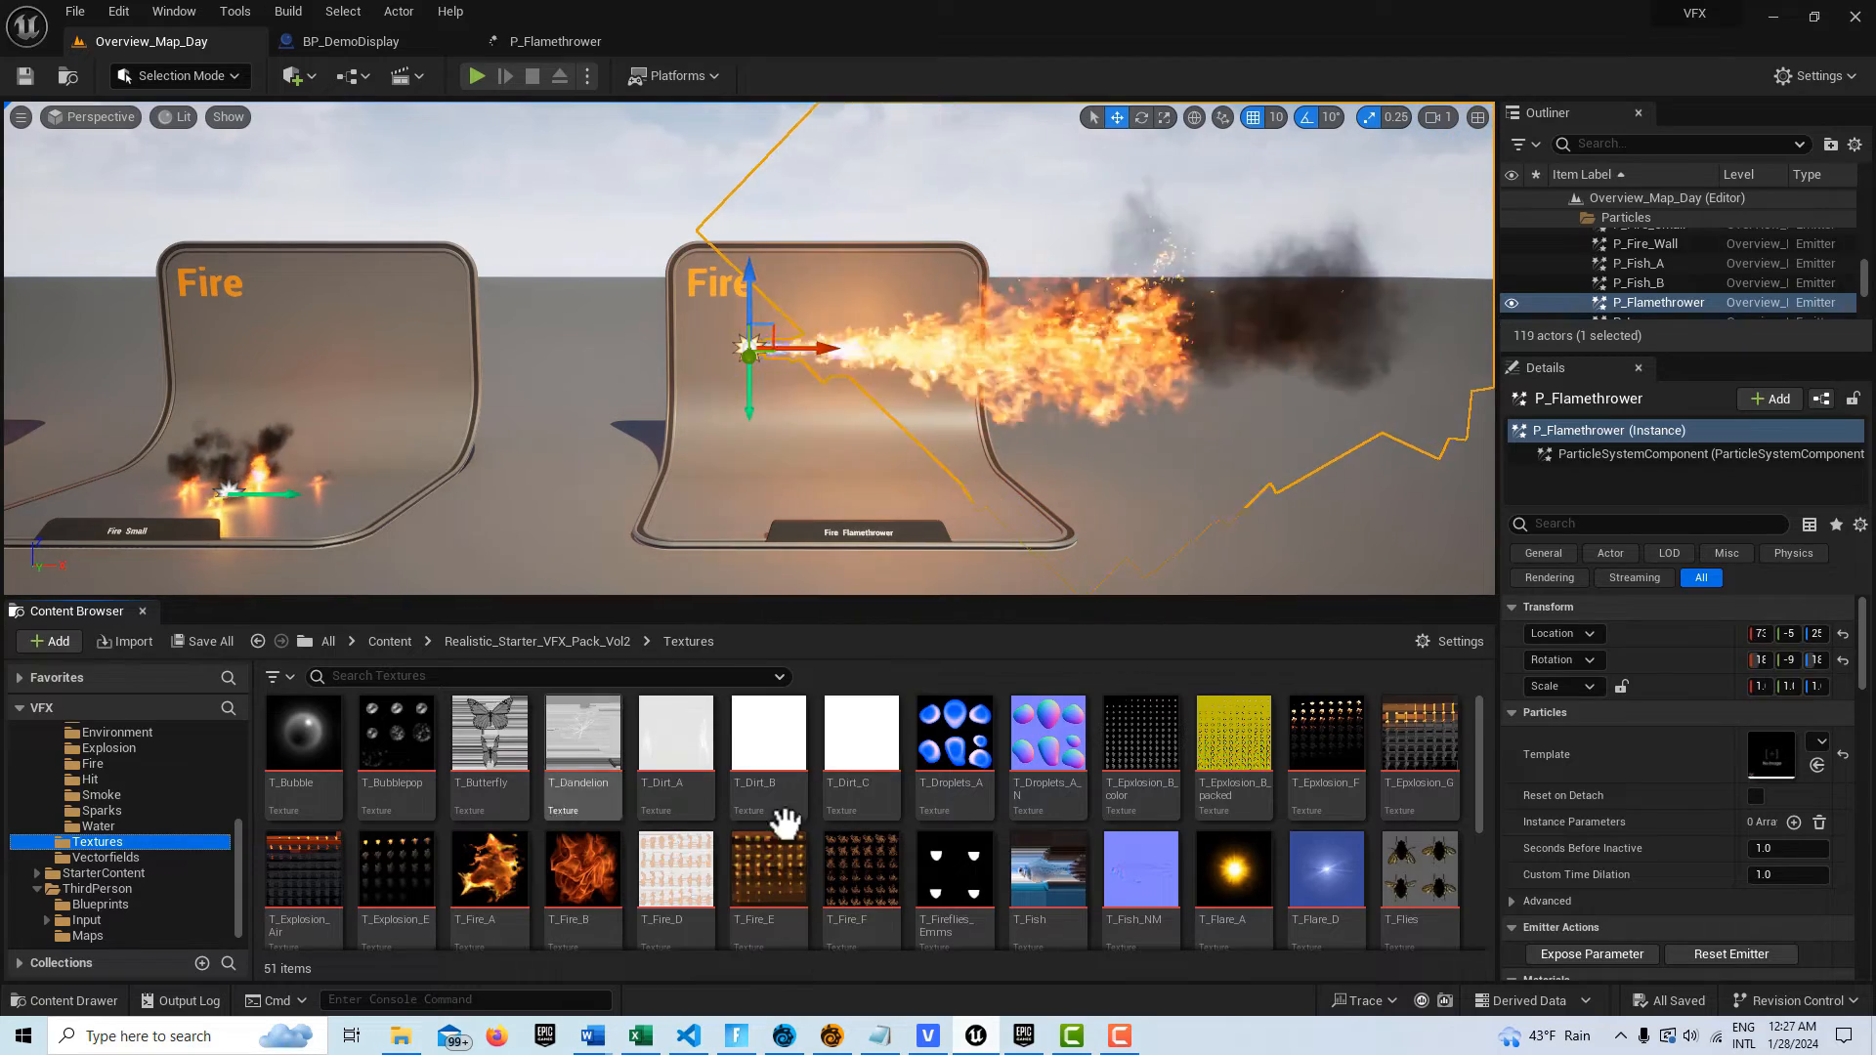
{"action": "mouse_move", "coordinate": [766, 868]}
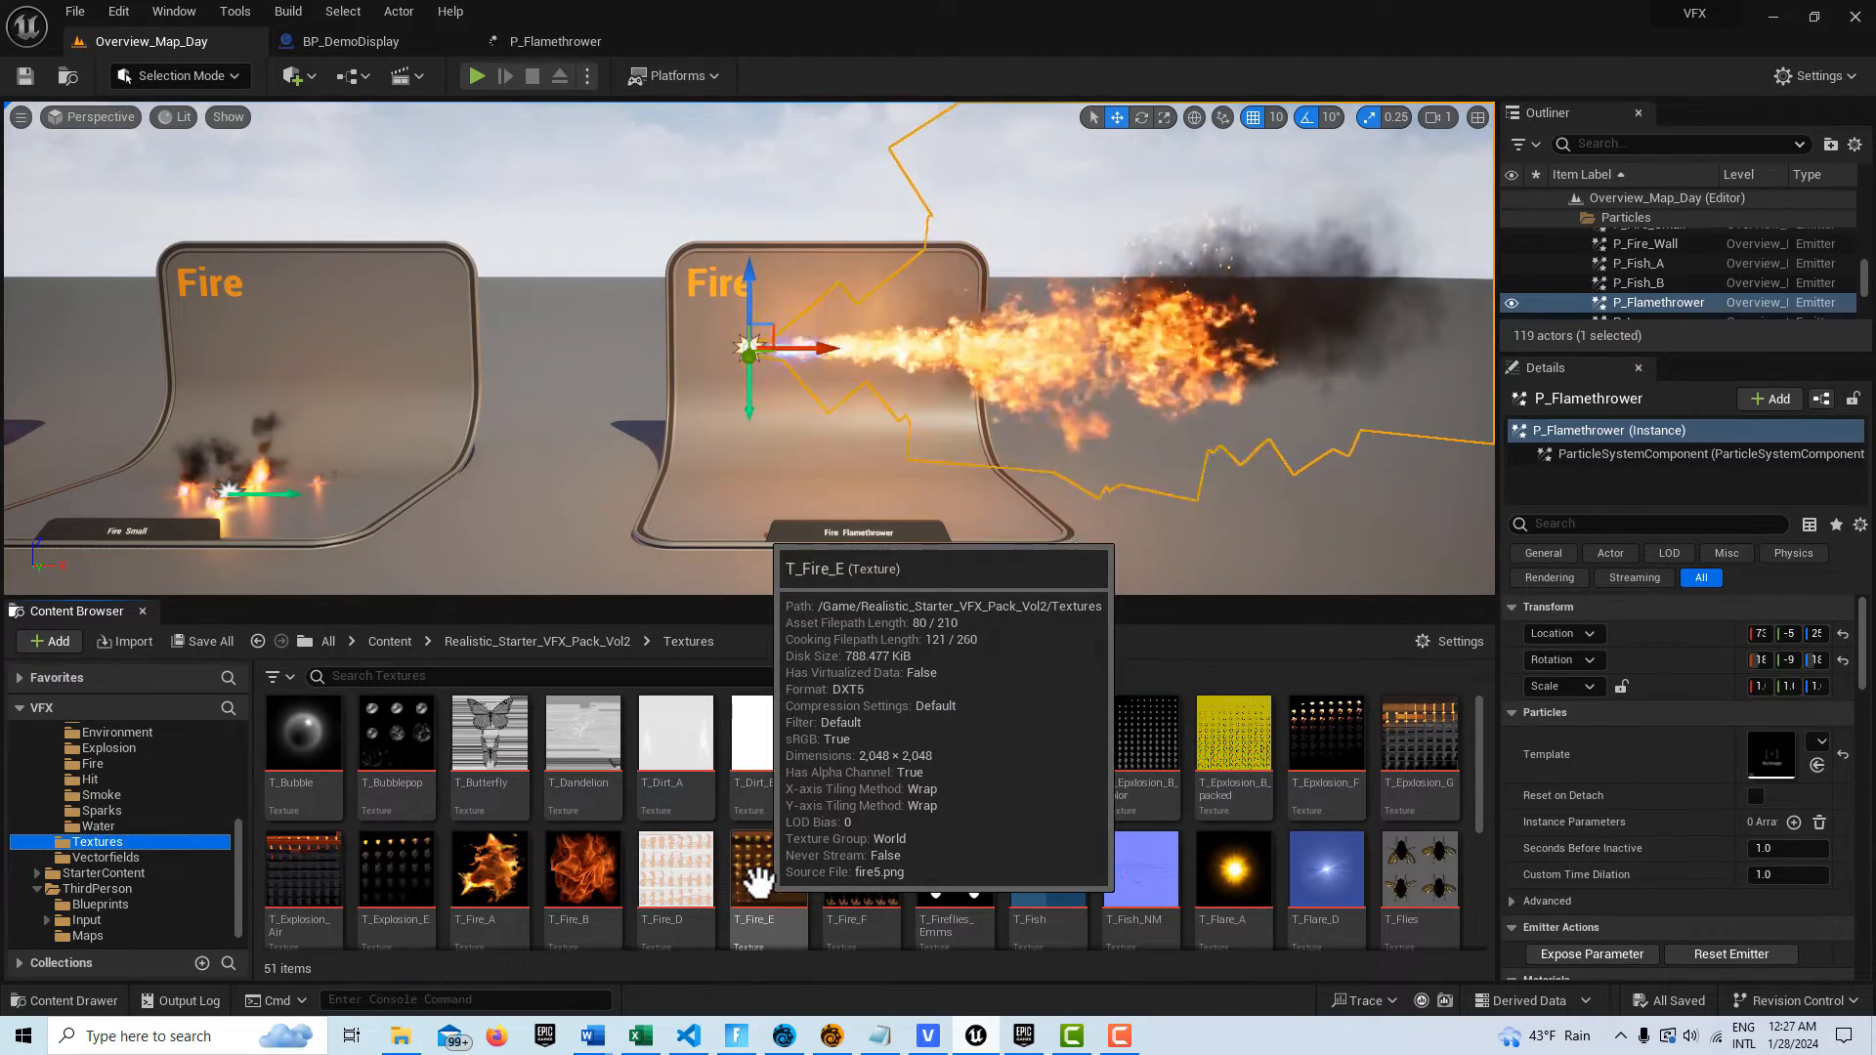